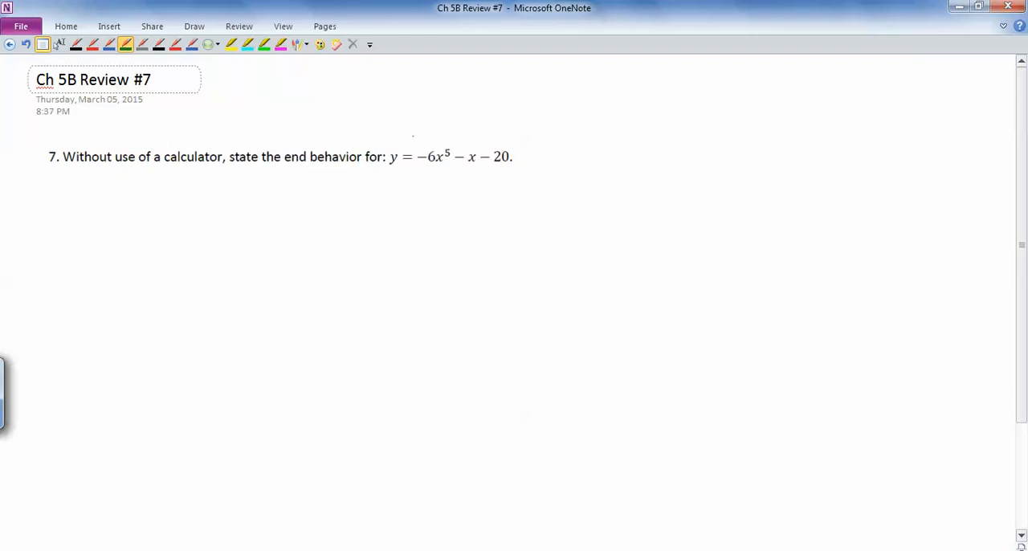
# Box the leading term -6x^5 in green and handwrite y = -6x^5 below the problem
pyautogui.moveTo(410, 125); pyautogui.dragTo(462, 181)
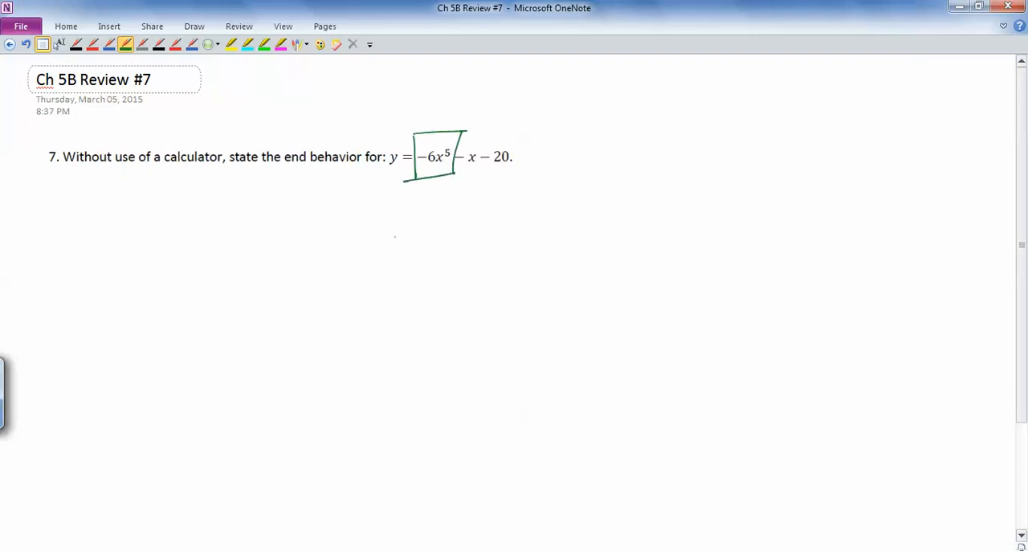
pyautogui.moveTo(125, 238); pyautogui.dragTo(136, 251)
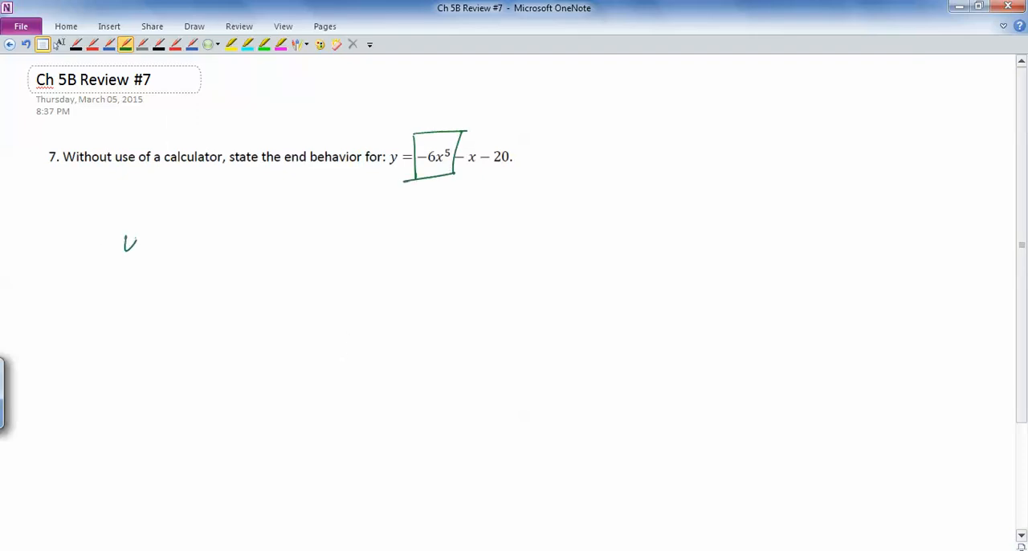
pyautogui.moveTo(120, 233); pyautogui.dragTo(221, 257)
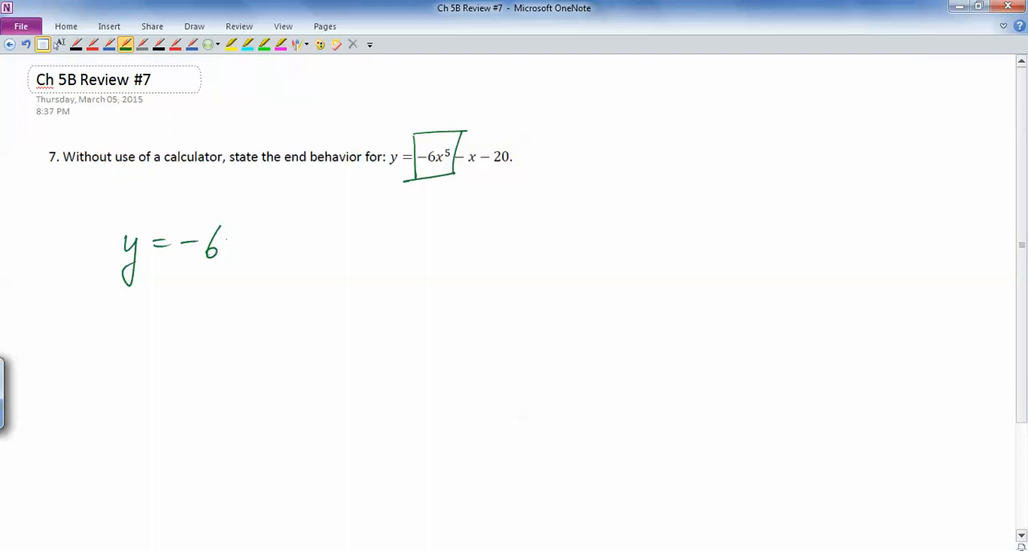
pyautogui.moveTo(233, 249); pyautogui.dragTo(258, 221)
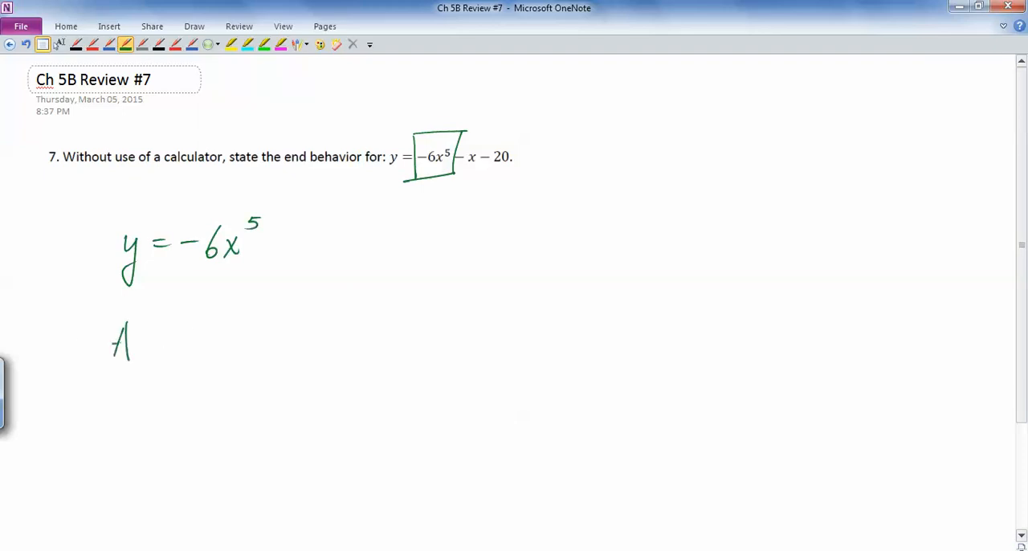
# Write 'As x → −∞, y → +∞', circling x^5 and underlining the negative sign
pyautogui.moveTo(113, 338); pyautogui.dragTo(241, 337)
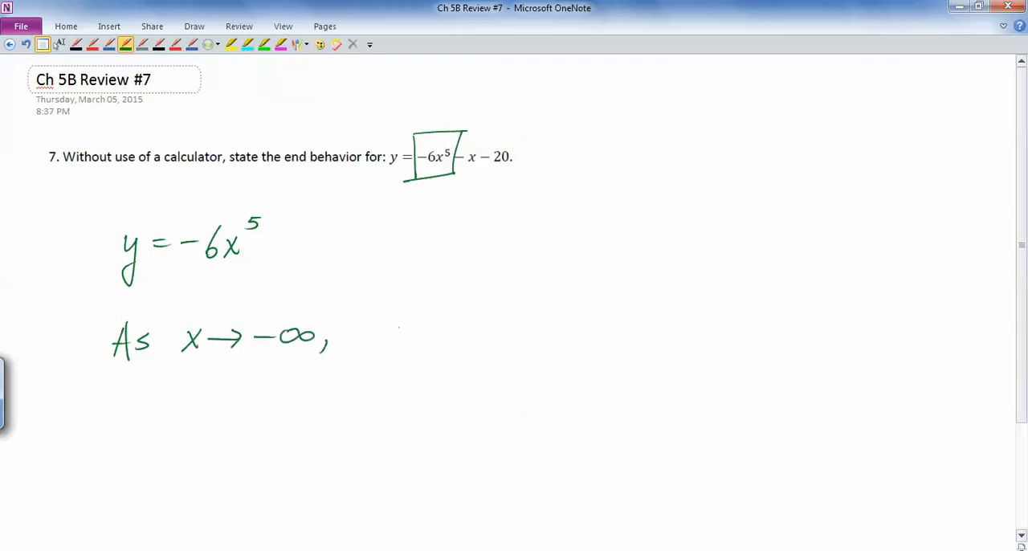
pyautogui.moveTo(357, 337); pyautogui.dragTo(447, 326)
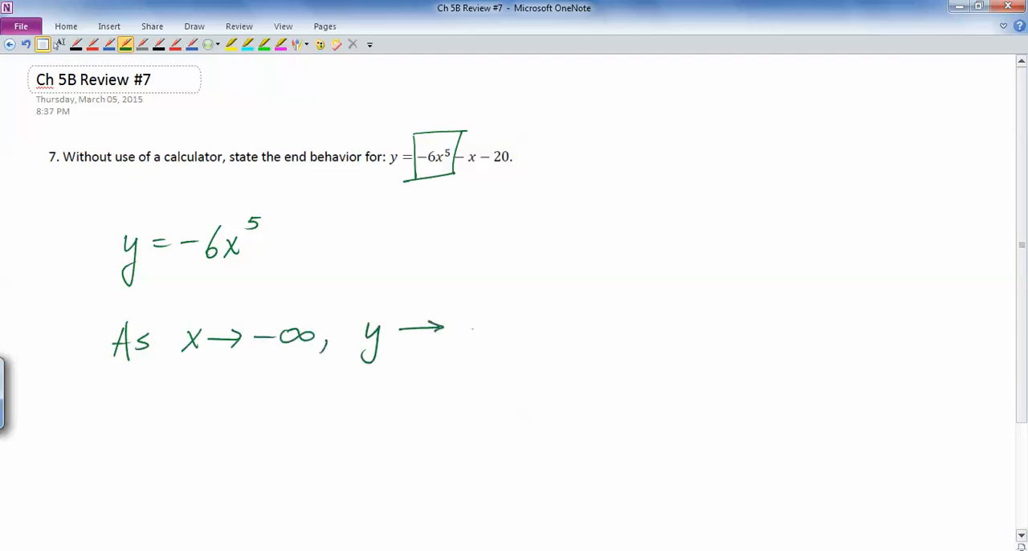
pyautogui.moveTo(474, 340); pyautogui.dragTo(609, 341)
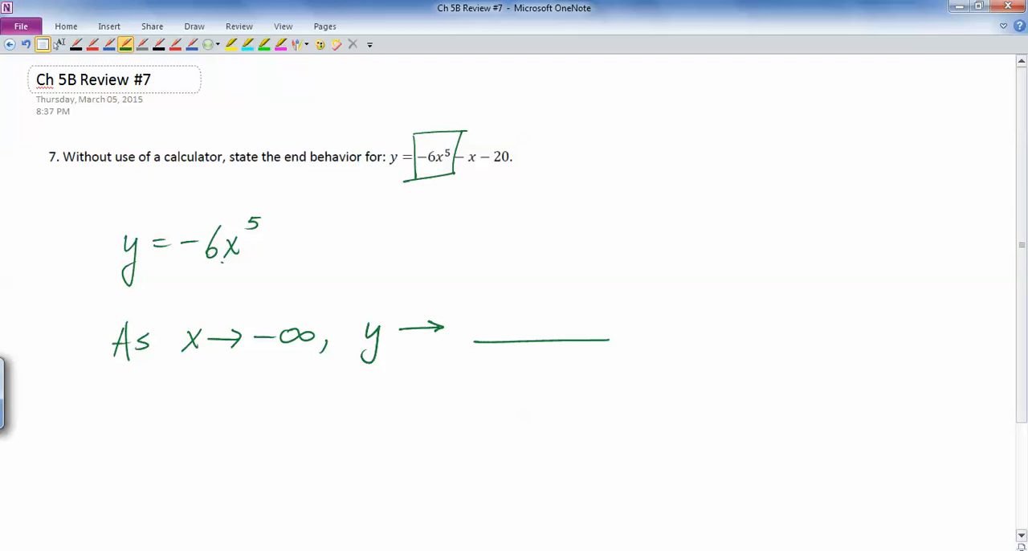
pyautogui.moveTo(217, 228); pyautogui.dragTo(249, 265)
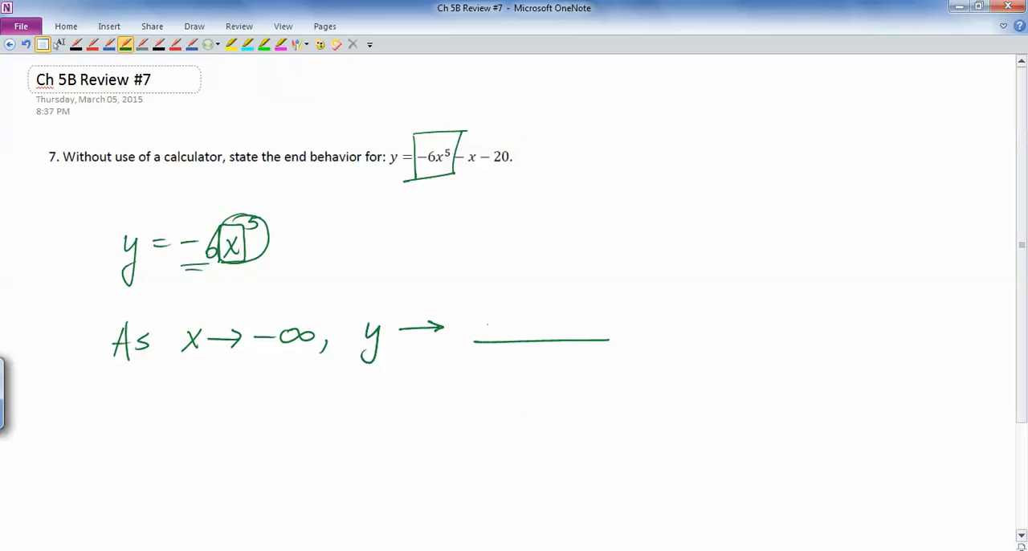
pyautogui.moveTo(482, 326); pyautogui.dragTo(554, 326)
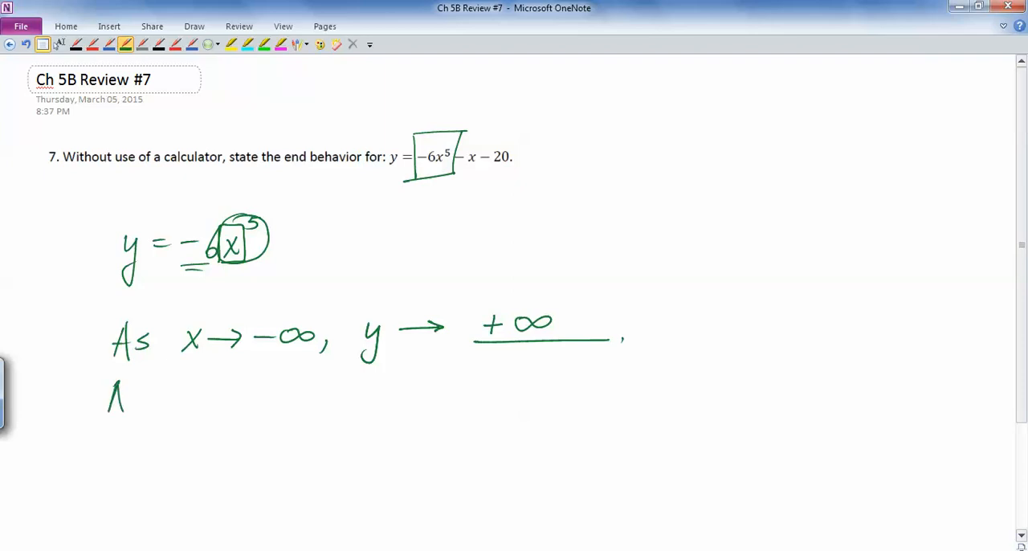
# Write 'As x → +∞, y → −∞', re-circle x^5, and sketch axes with arrowheads
pyautogui.moveTo(109, 394); pyautogui.dragTo(245, 394)
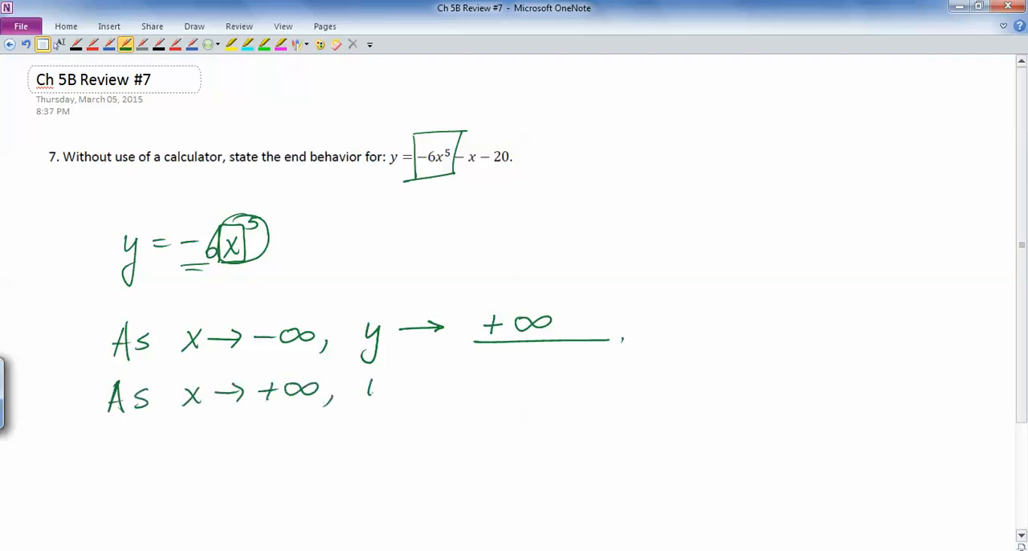
pyautogui.moveTo(367, 385); pyautogui.dragTo(618, 393)
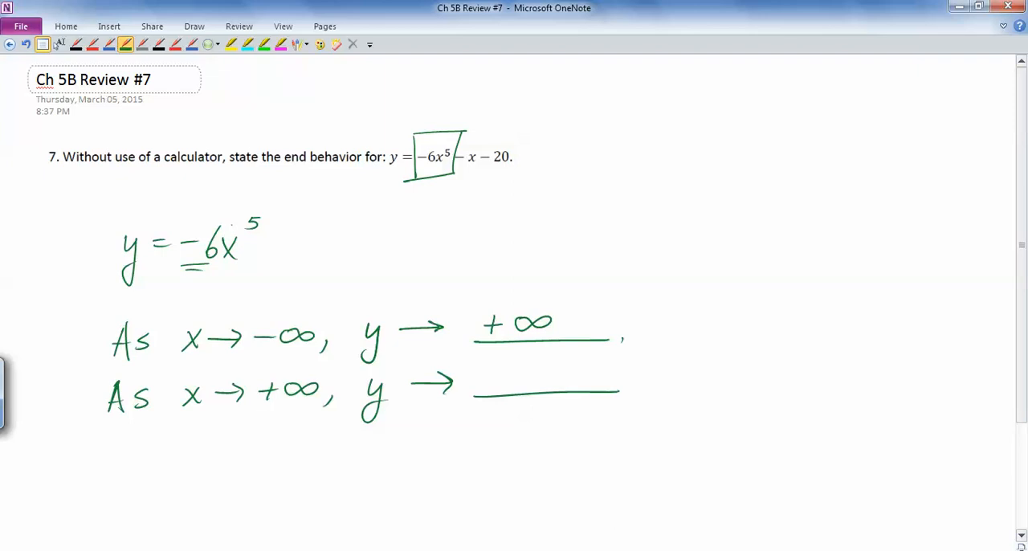
pyautogui.moveTo(217, 225); pyautogui.dragTo(237, 265)
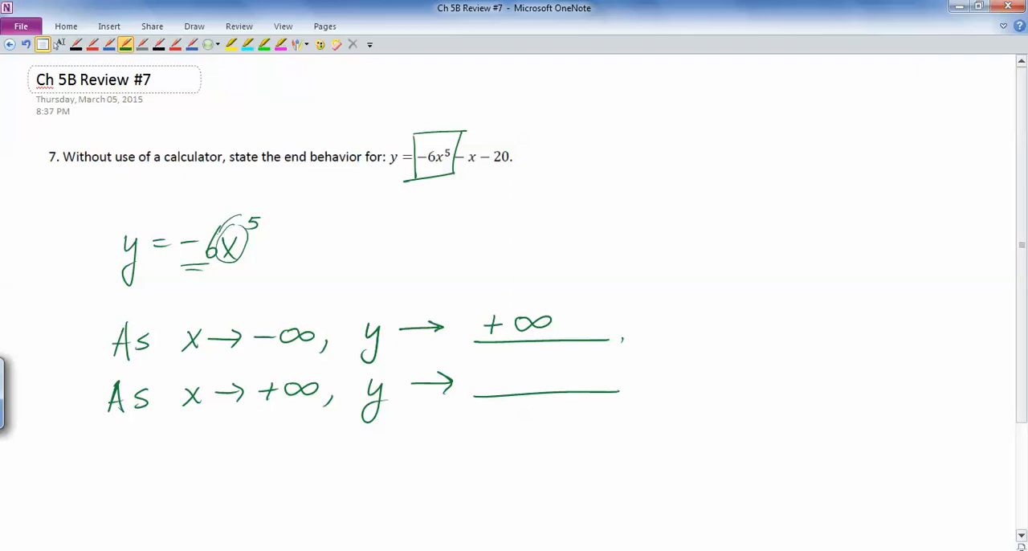
pyautogui.moveTo(209, 217); pyautogui.dragTo(273, 273)
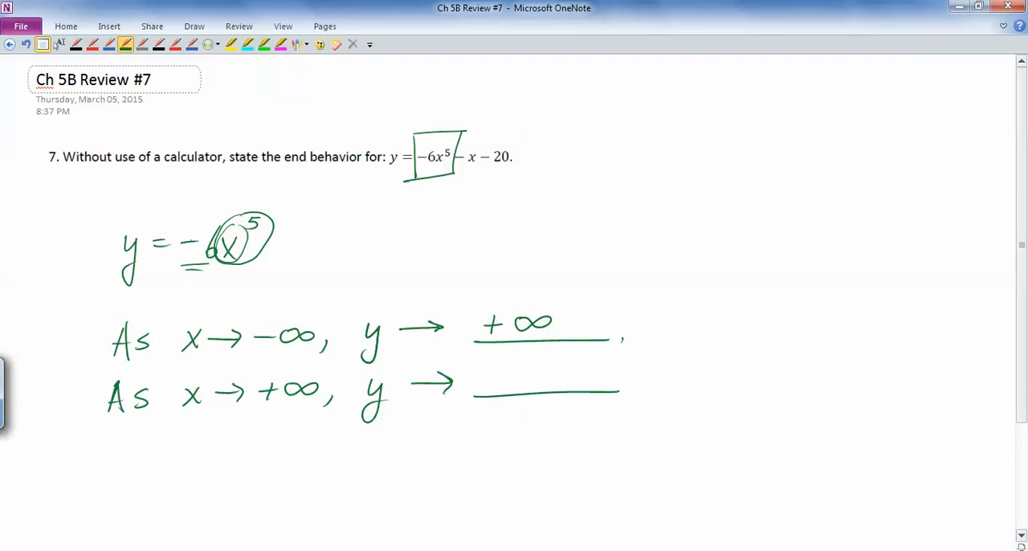
pyautogui.moveTo(482, 380); pyautogui.dragTo(562, 383)
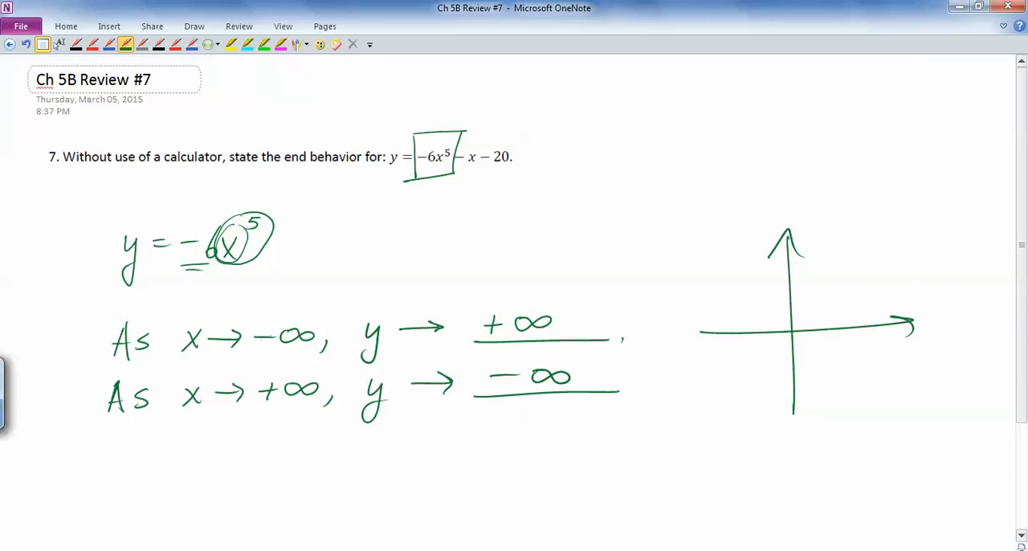
# Underline both infinities and draw a rising arrow at left, falling arrow at right
pyautogui.moveTo(688, 257); pyautogui.dragTo(704, 221)
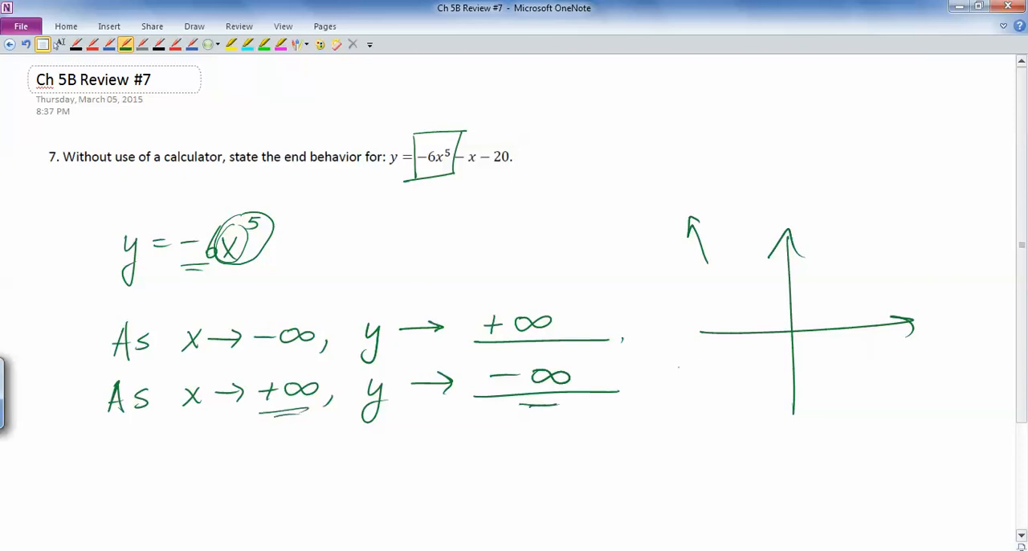
pyautogui.moveTo(887, 378); pyautogui.dragTo(919, 410)
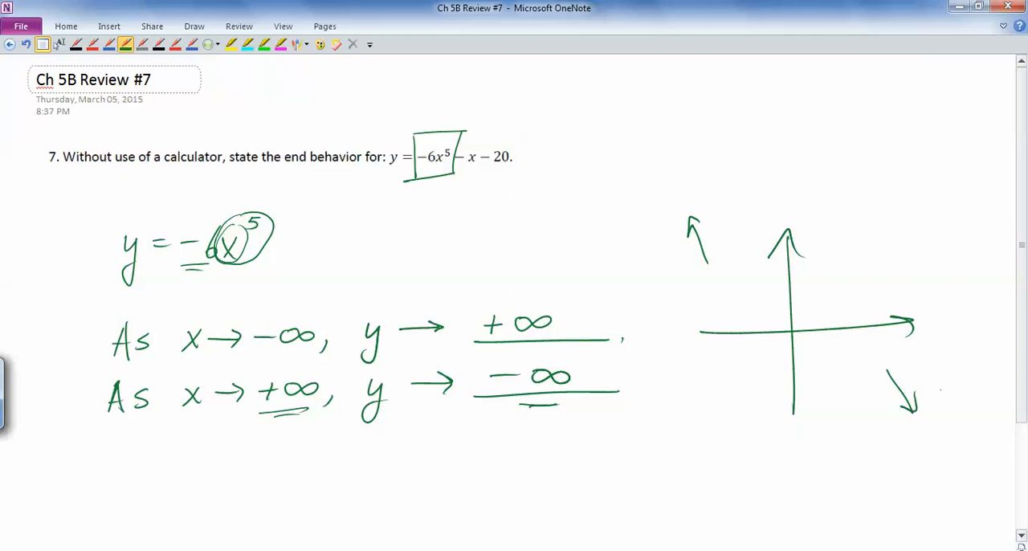